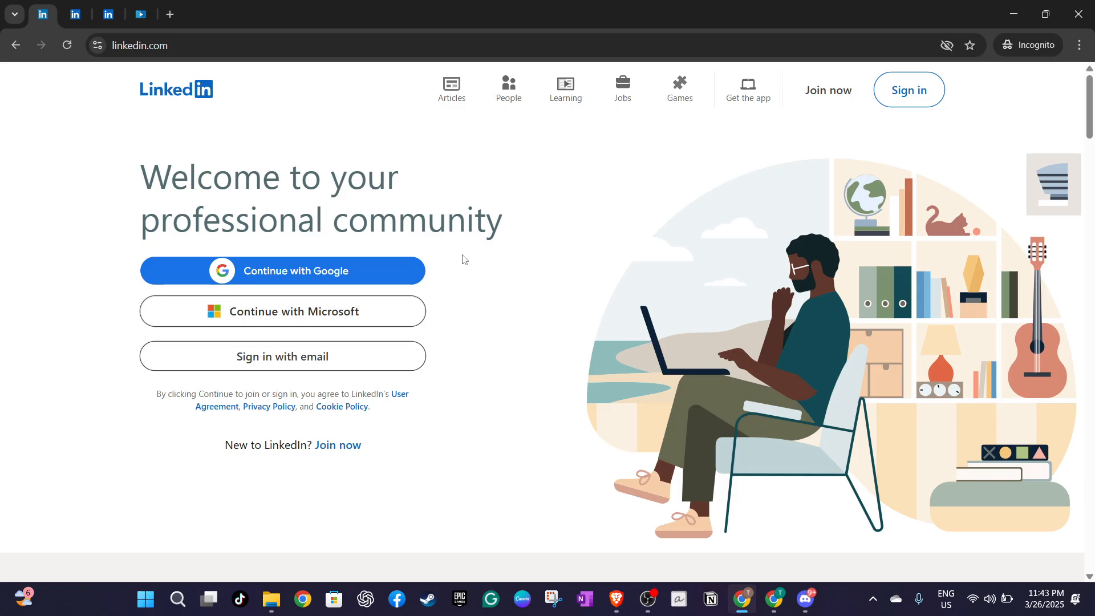
{"action": "mouse_move", "coordinate": [458, 324]}
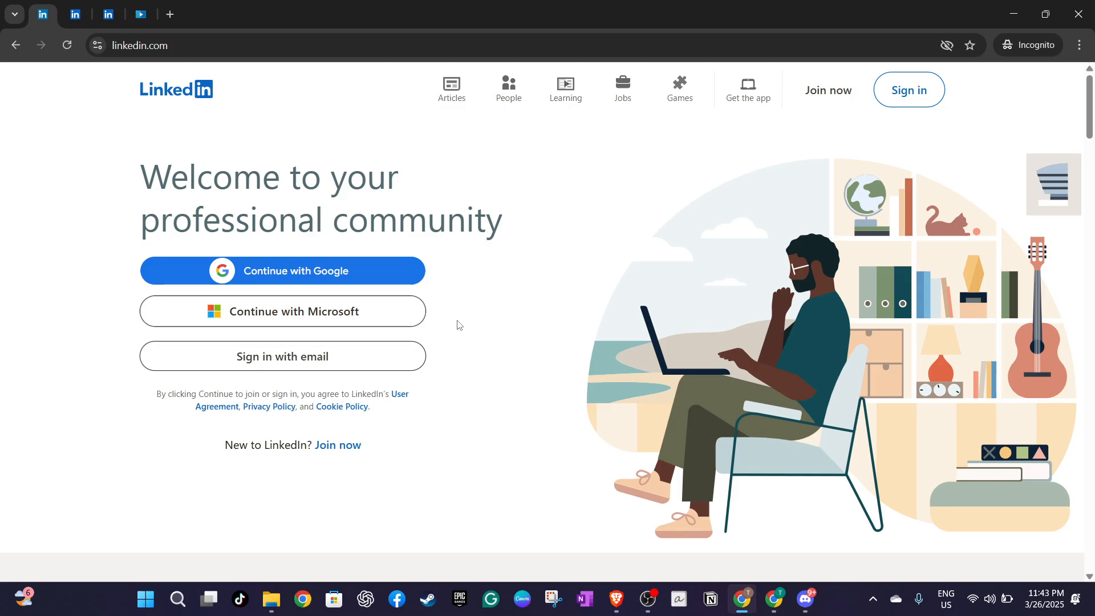
{"action": "mouse_move", "coordinate": [479, 286]}
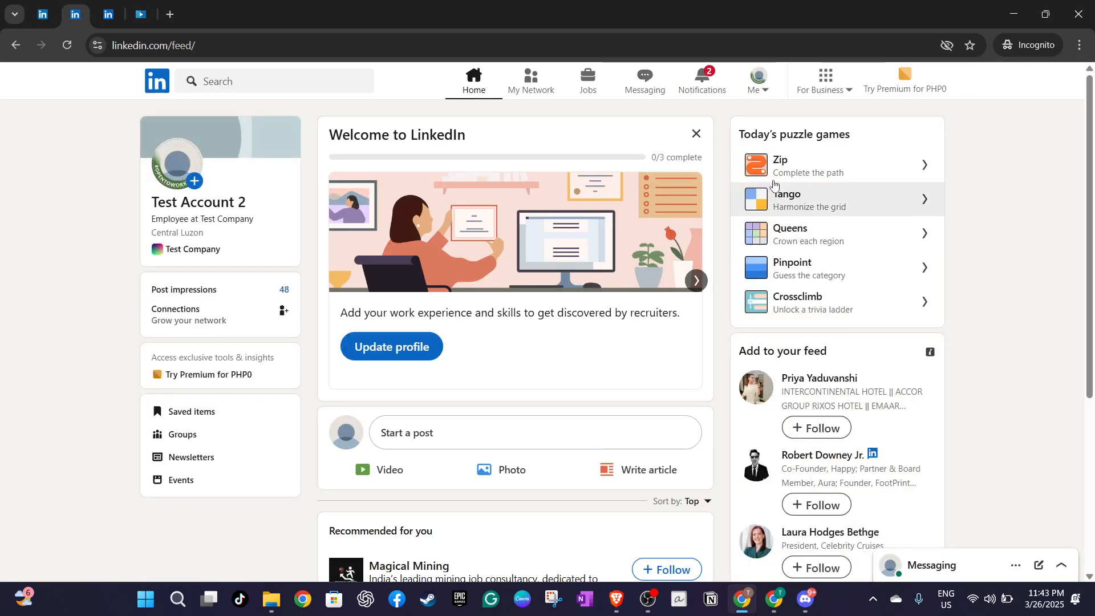
From the Me menu, open Settings & Privacy to reach Account preferences.
{"action": "left_click", "coordinate": [758, 79]}
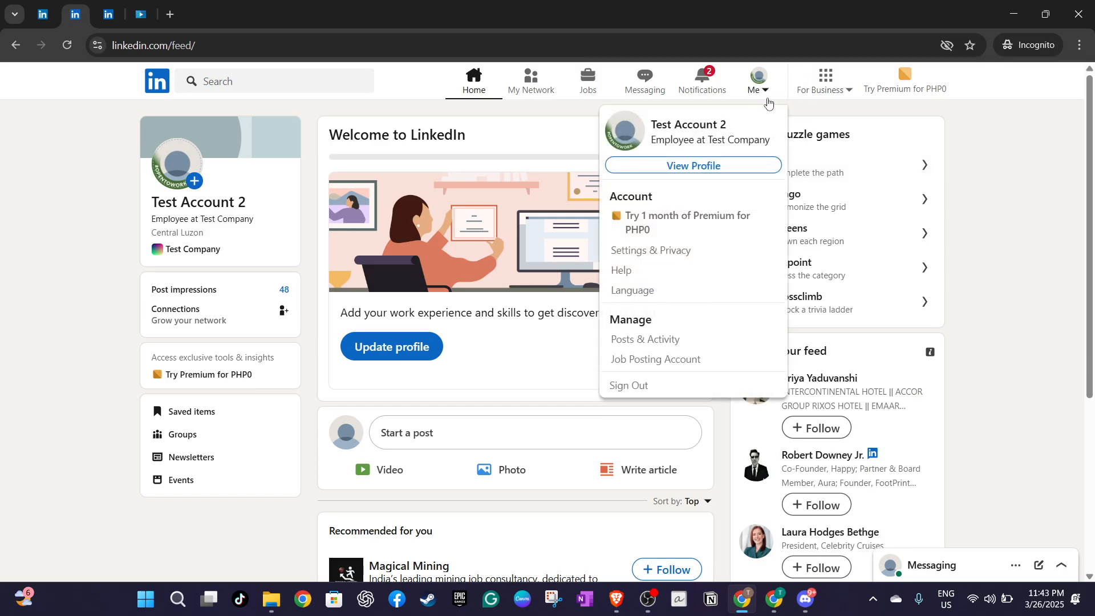
{"action": "left_click", "coordinate": [649, 250]}
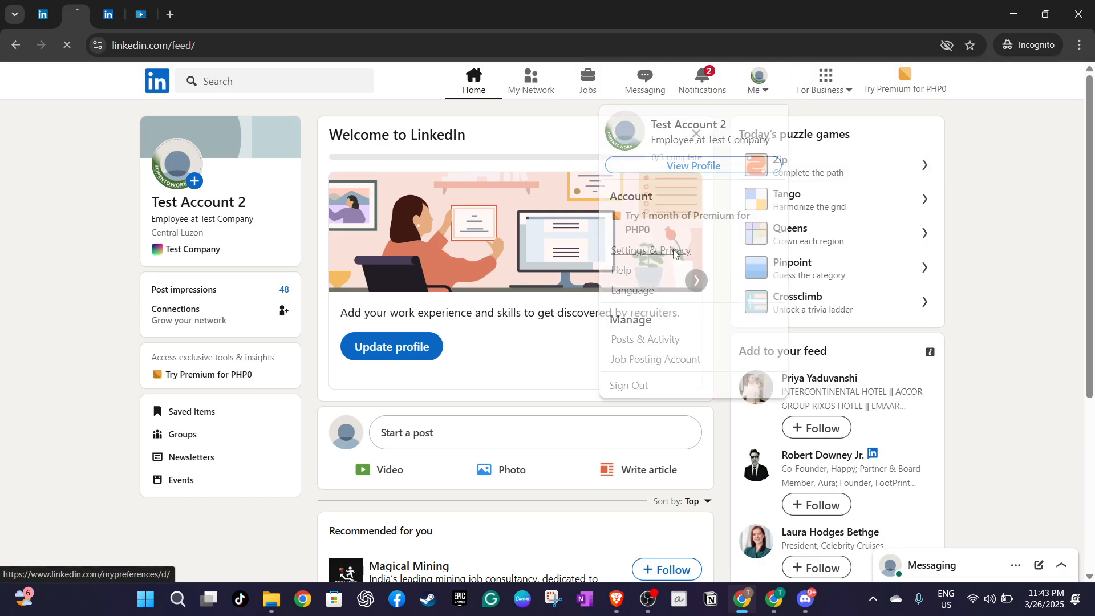
{"action": "left_click", "coordinate": [647, 251]}
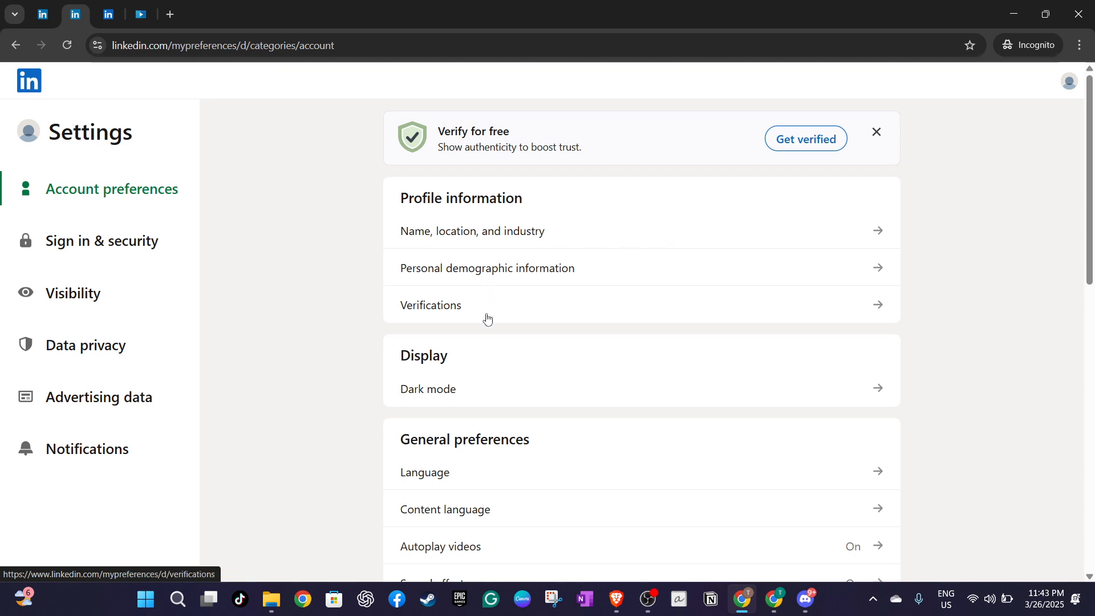
Scroll to Subscriptions & payments and choose Upgrade for Free to start the Premium survey.
{"action": "scroll", "scroll_direction": "down", "scroll_amount": 3}
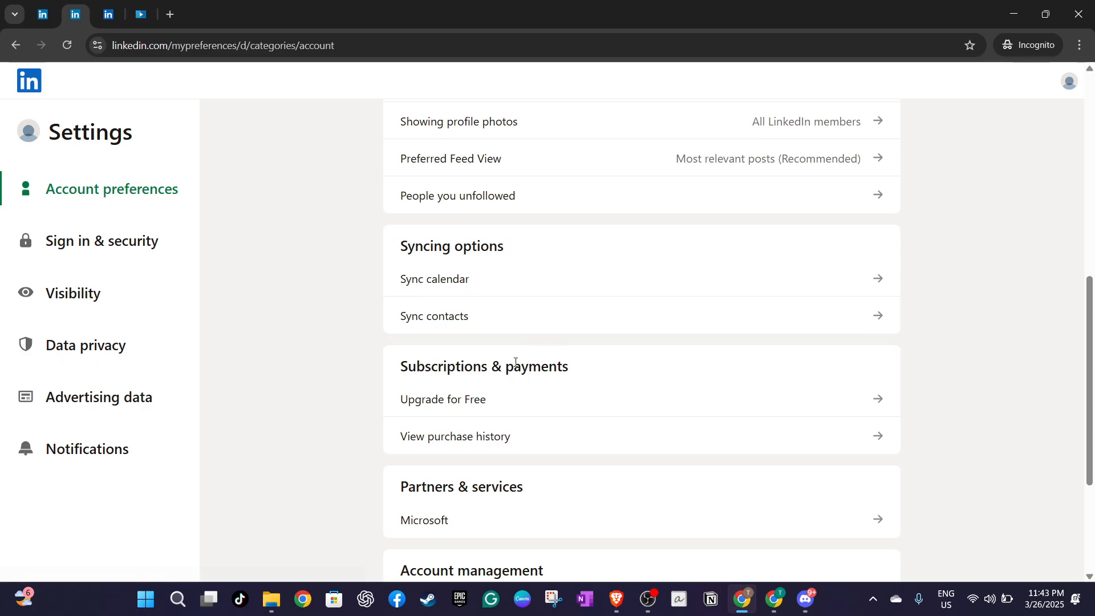
{"action": "mouse_move", "coordinate": [386, 419]}
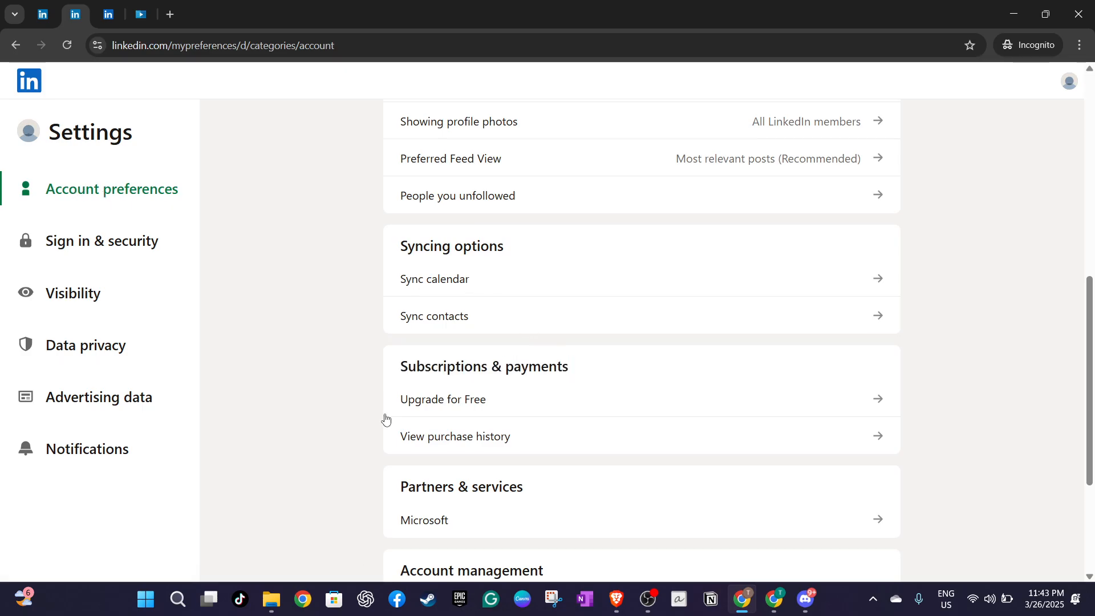
{"action": "left_click", "coordinate": [442, 399]}
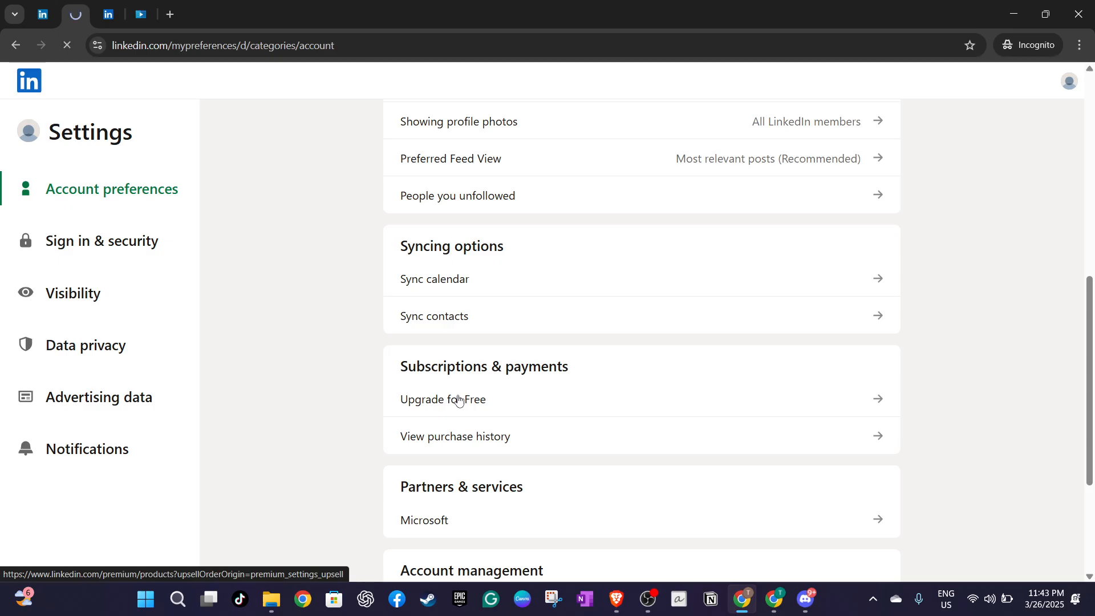
{"action": "left_click", "coordinate": [442, 399]}
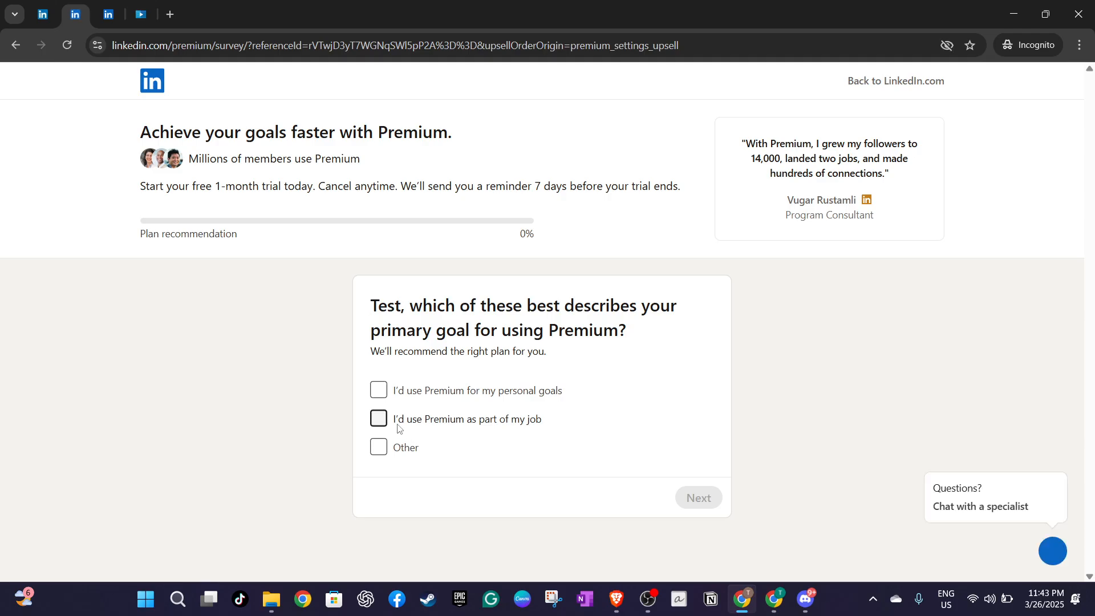
Answer the Premium goal survey with only 'Other' selected and submit it.
{"action": "left_click", "coordinate": [379, 418]}
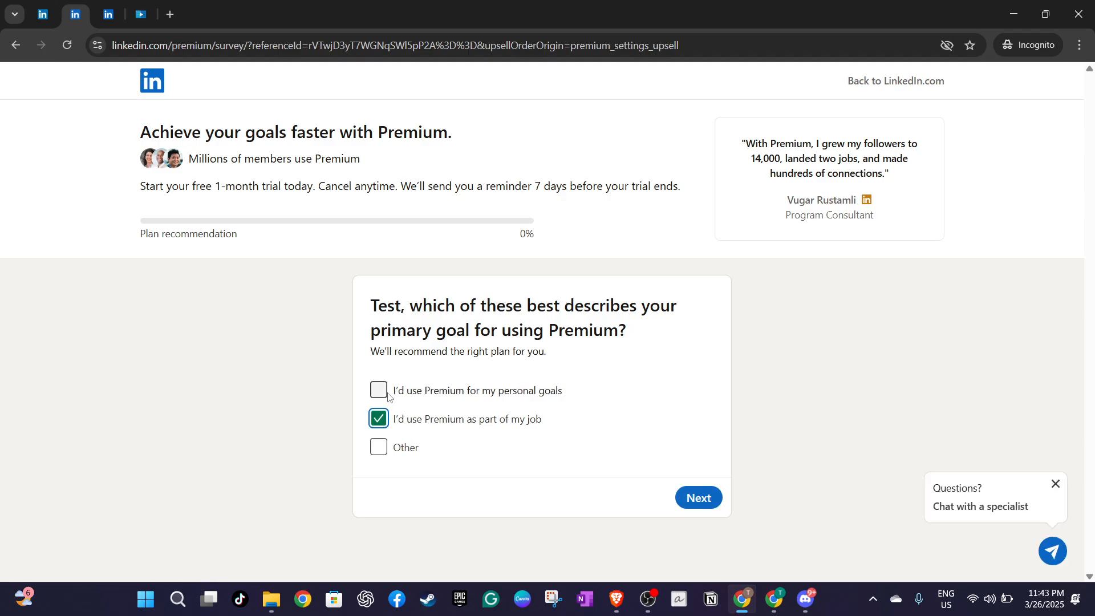
{"action": "left_click", "coordinate": [379, 390]}
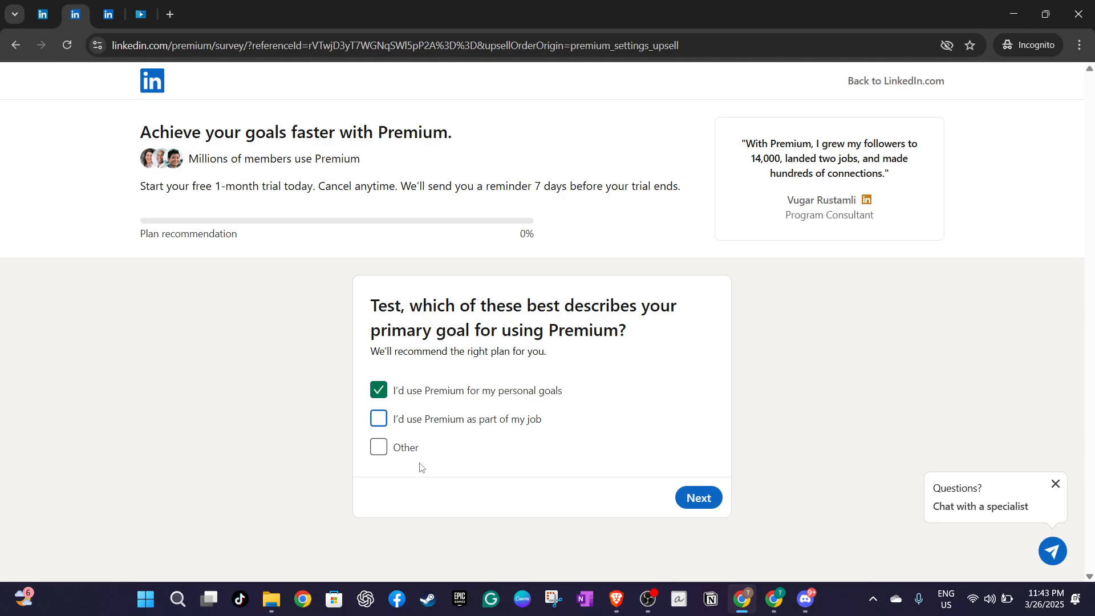
{"action": "left_click", "coordinate": [377, 447]}
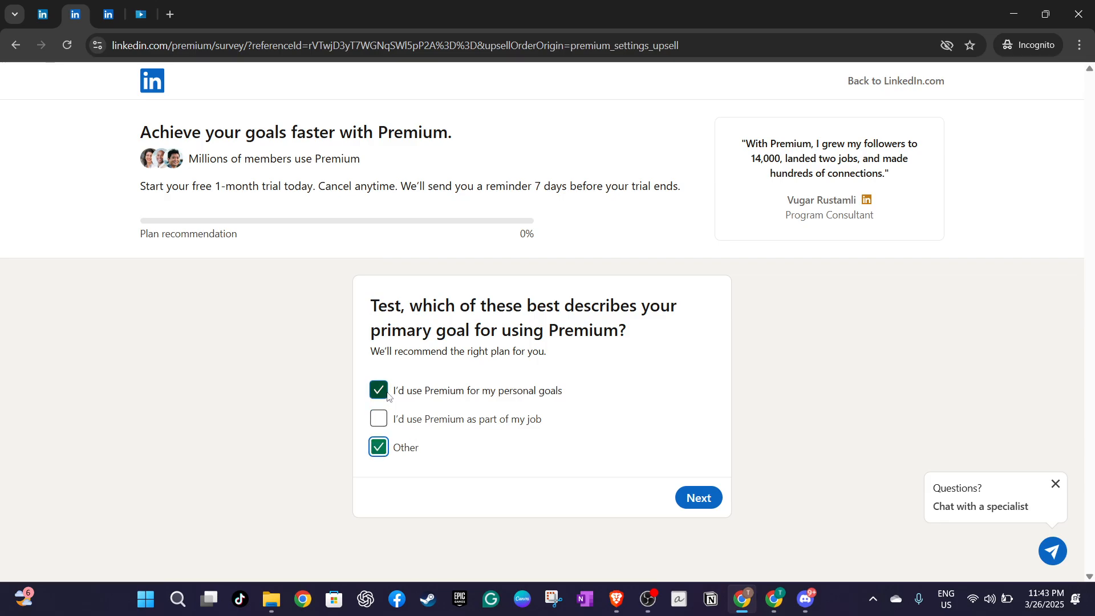
{"action": "left_click", "coordinate": [378, 390]}
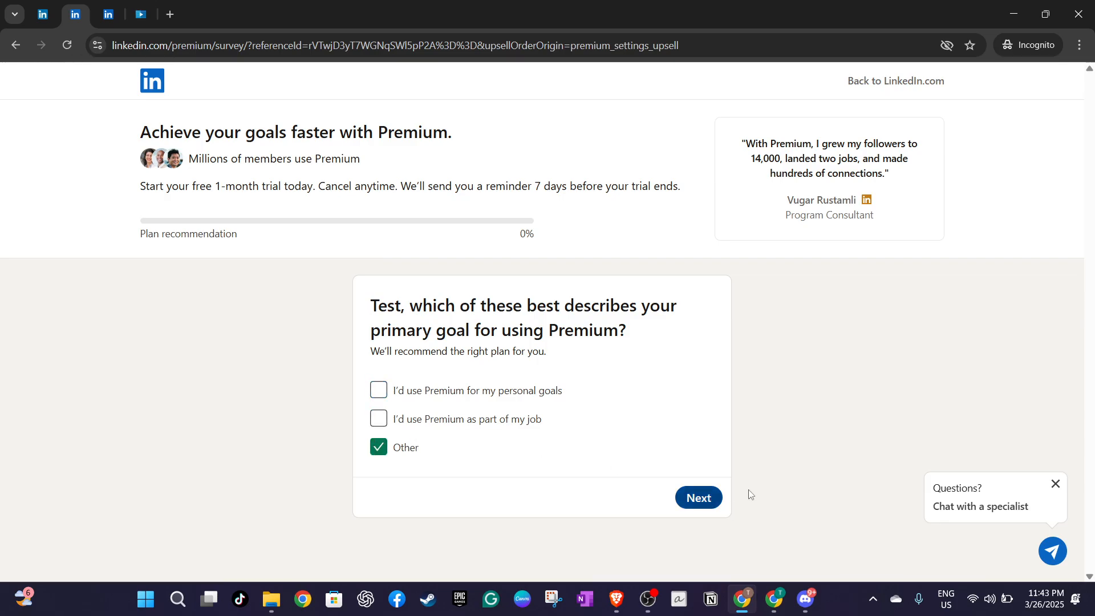
{"action": "left_click", "coordinate": [698, 497]}
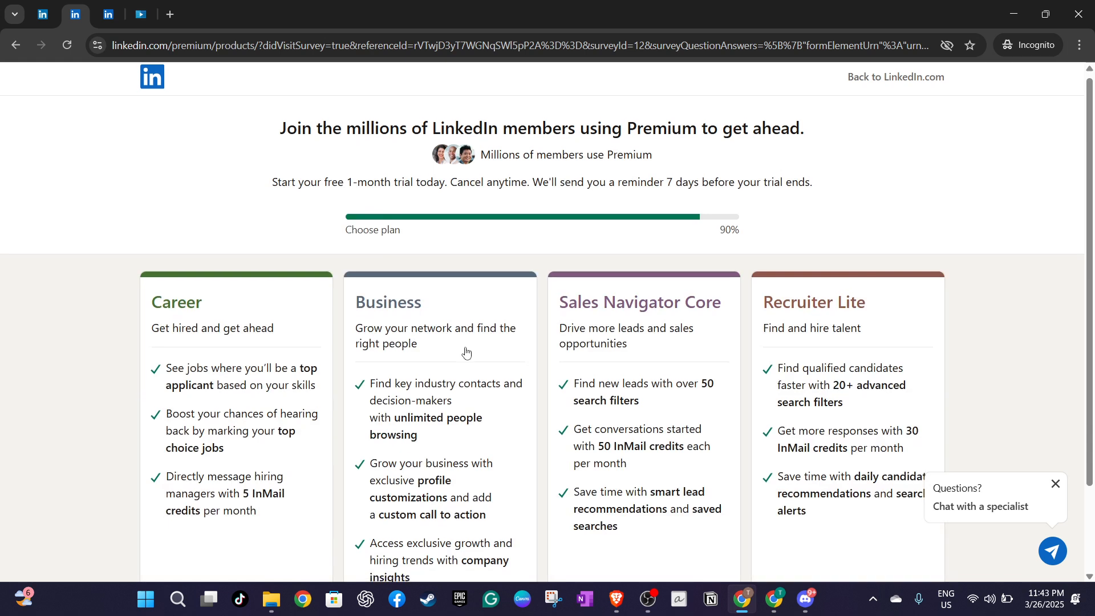
Start the Career plan's PHP0 free trial and confirm the Individual account.
{"action": "scroll", "scroll_direction": "down", "scroll_amount": 3}
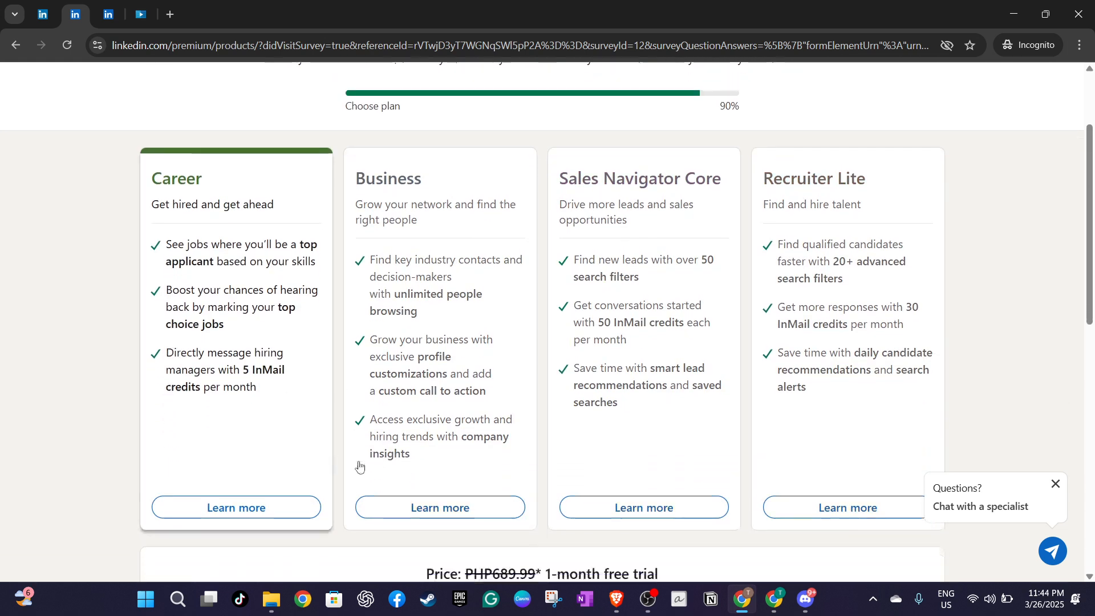
{"action": "scroll", "scroll_direction": "down", "scroll_amount": 3}
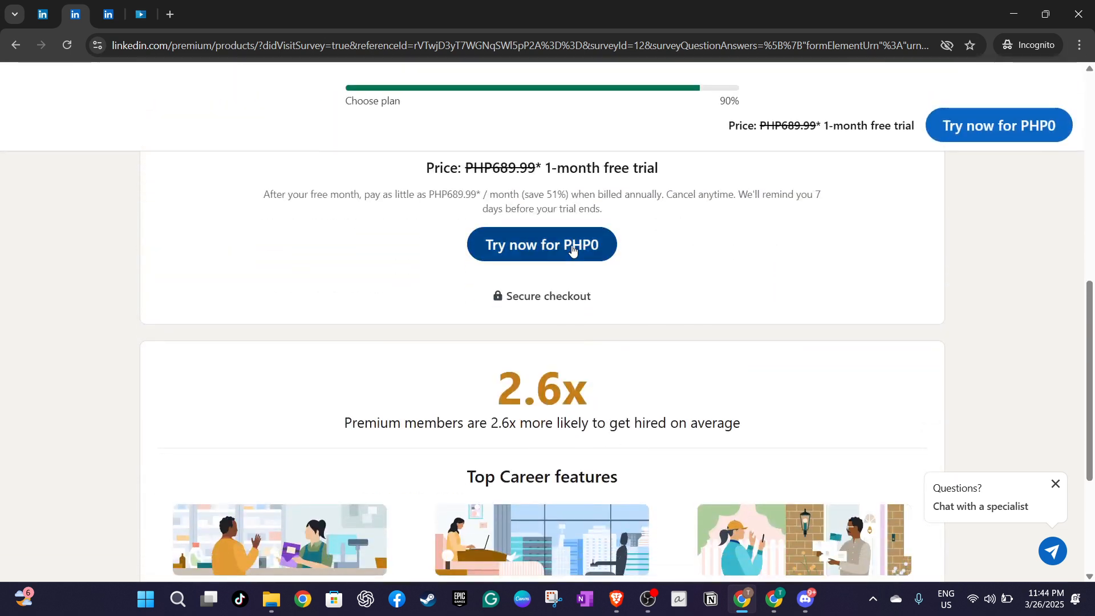
{"action": "left_click", "coordinate": [541, 245]}
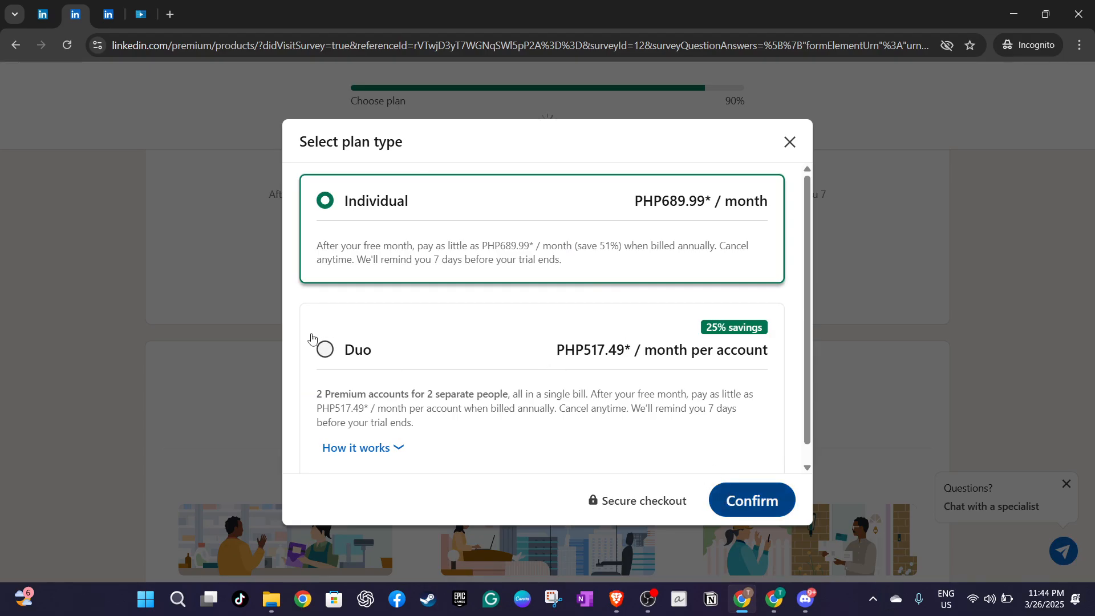
{"action": "left_click", "coordinate": [750, 501]}
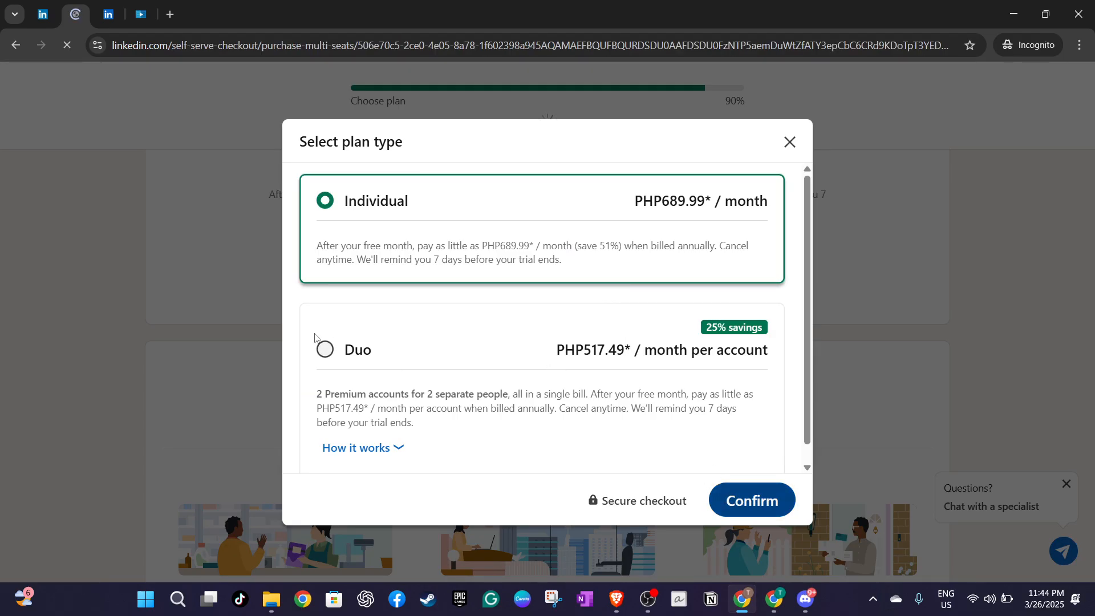
{"action": "left_click", "coordinate": [751, 500]}
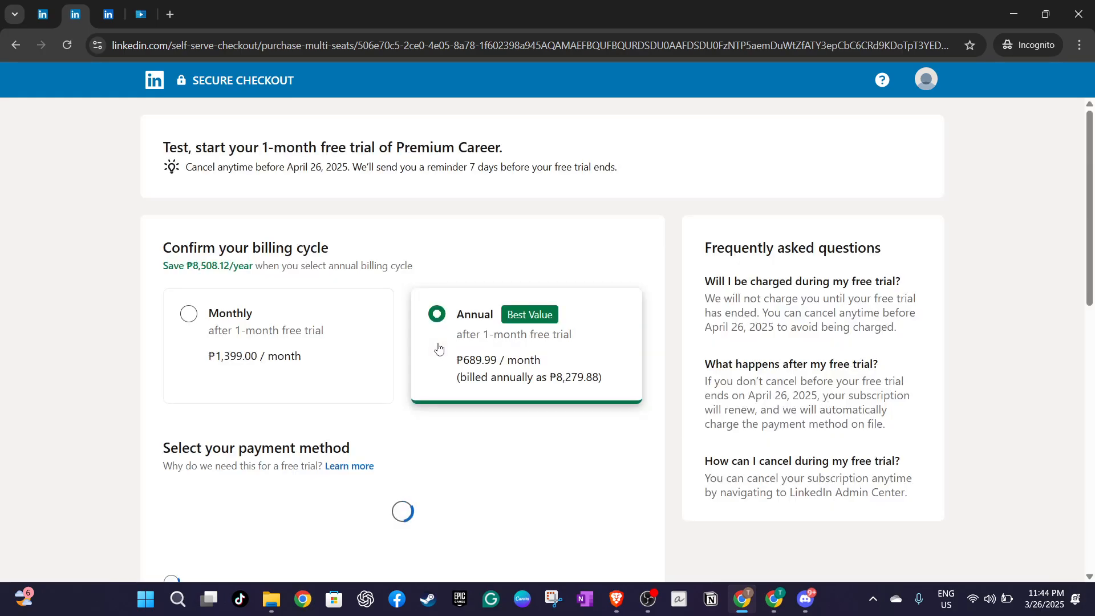
Scroll through the checkout's card and PayPal options, ₱0 order summary and trial terms.
{"action": "scroll", "scroll_direction": "down", "scroll_amount": 3}
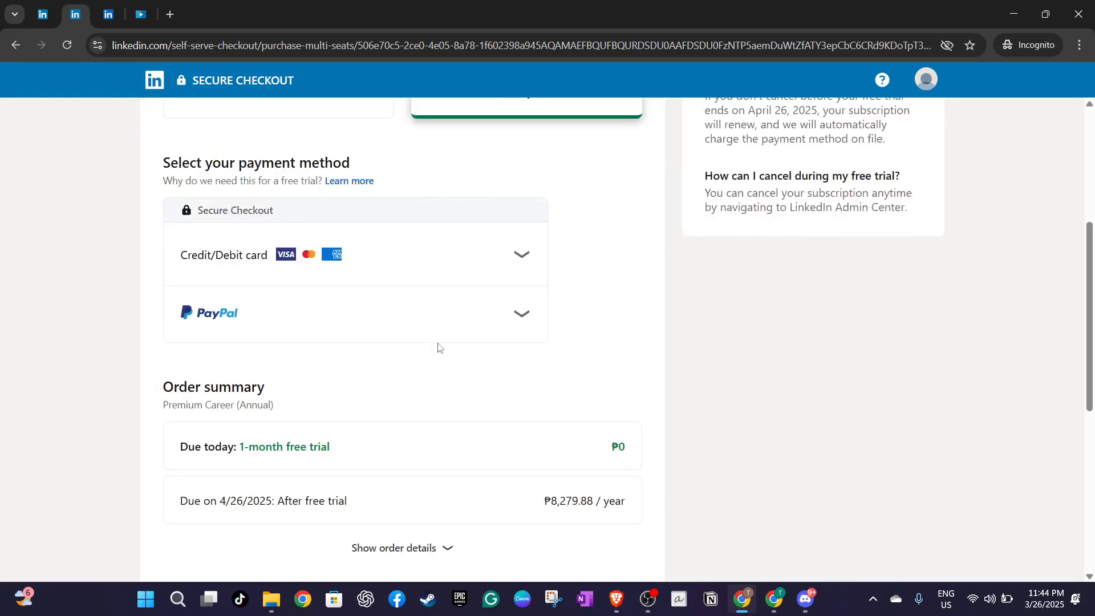
{"action": "mouse_move", "coordinate": [159, 217]}
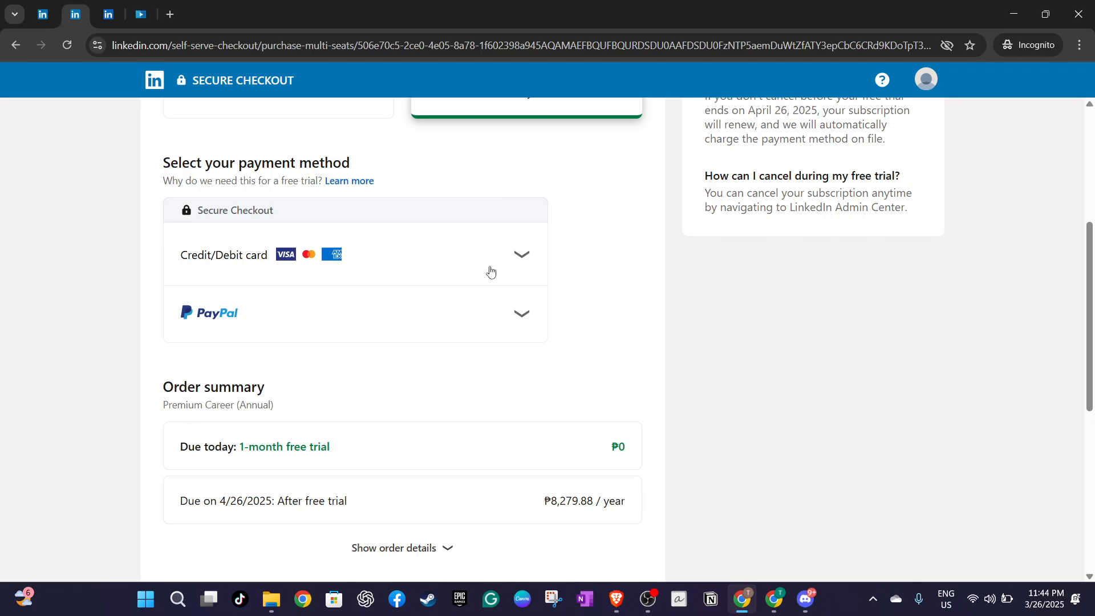
{"action": "mouse_move", "coordinate": [524, 259]}
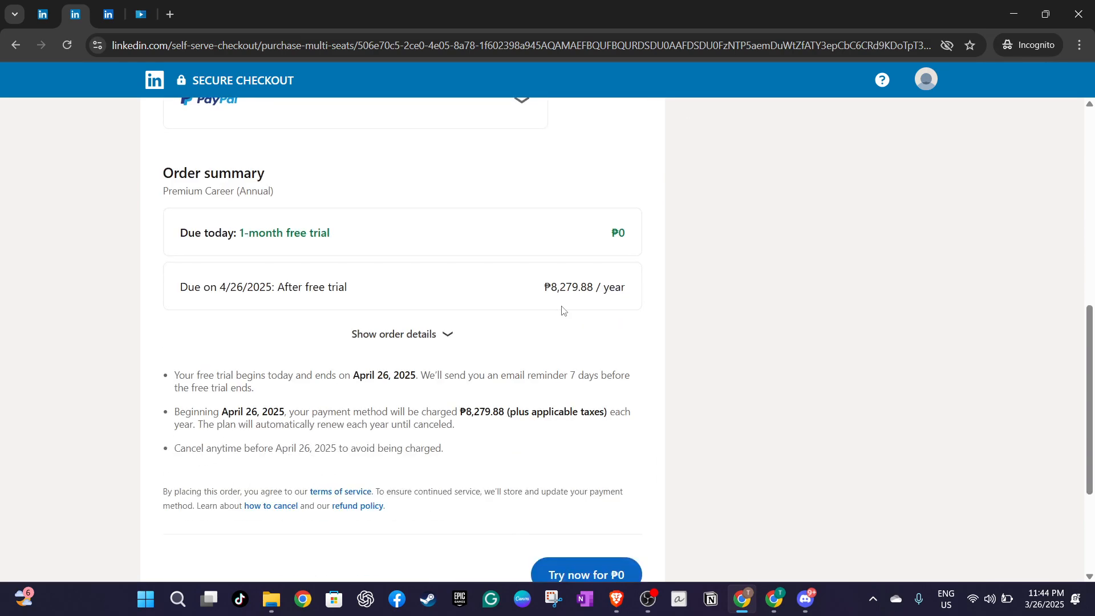
{"action": "scroll", "scroll_direction": "down", "scroll_amount": 3}
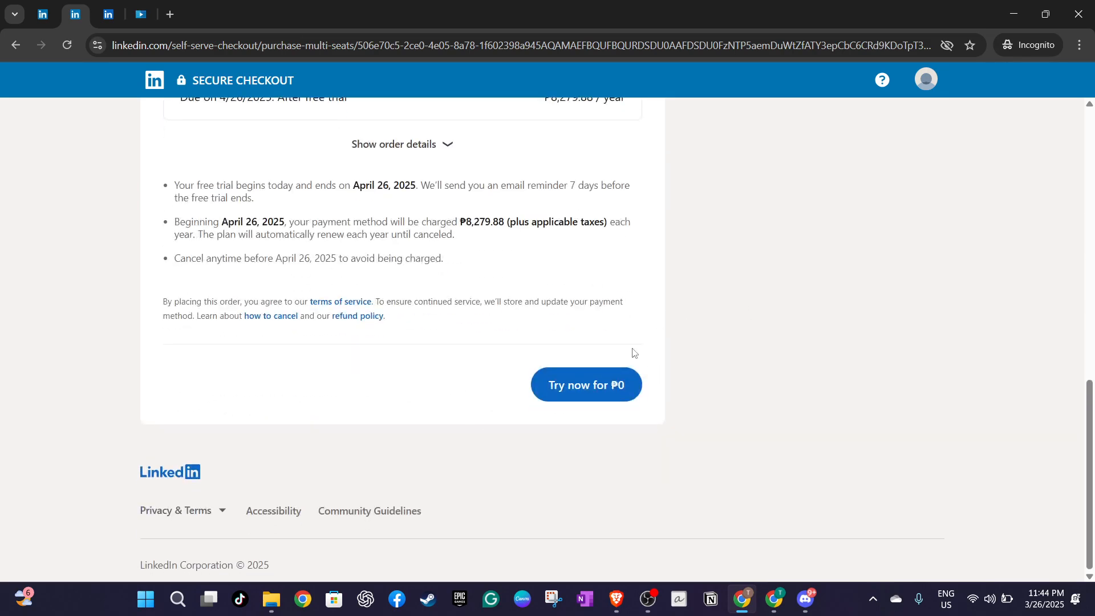
{"action": "mouse_move", "coordinate": [777, 426]}
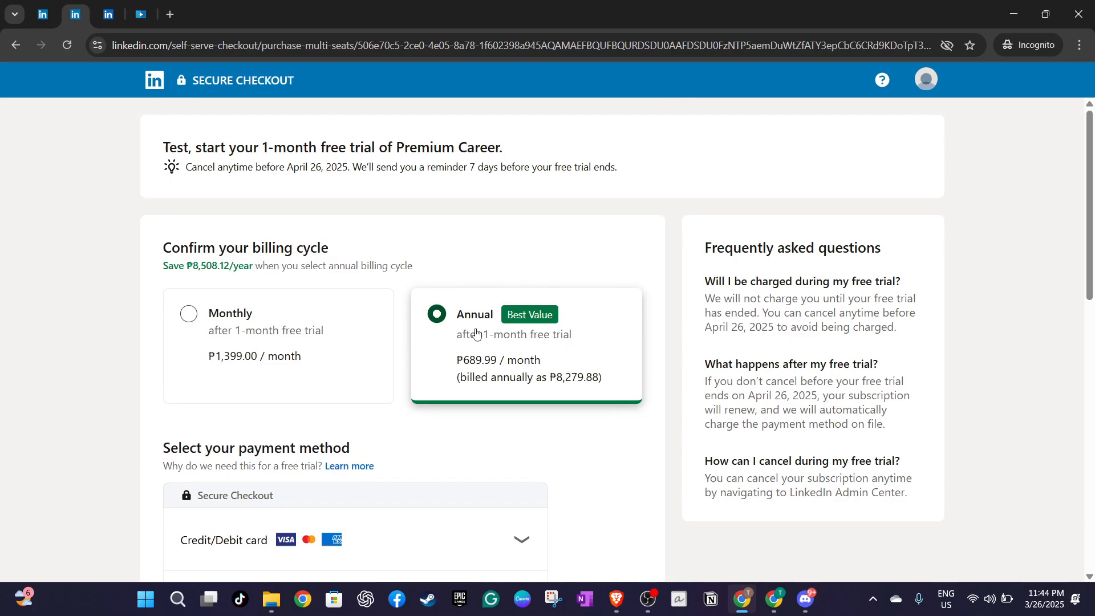
{"action": "mouse_move", "coordinate": [122, 84]}
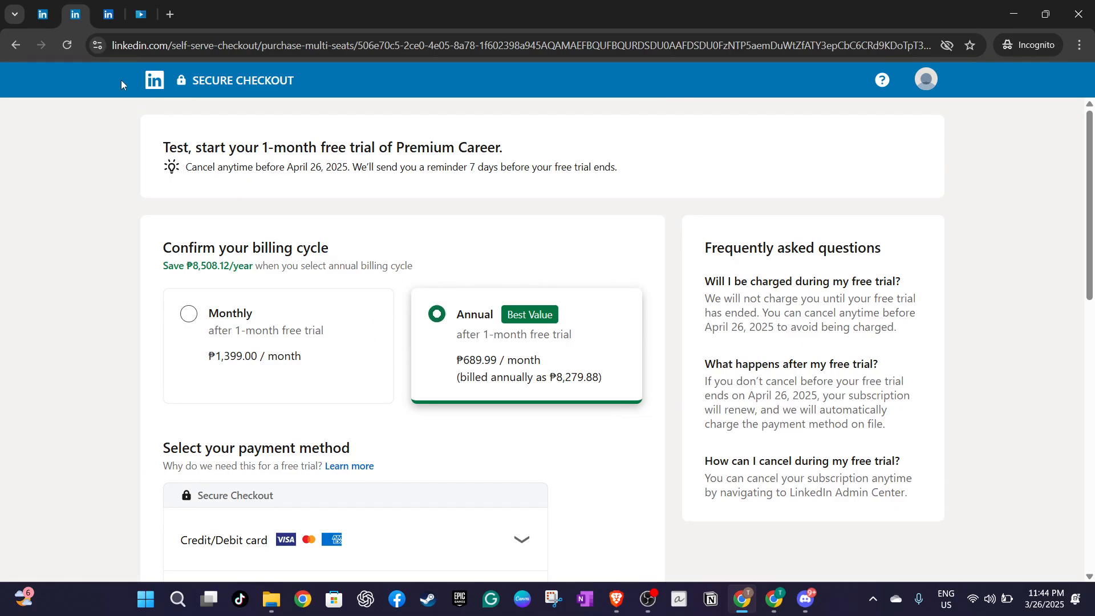
{"action": "mouse_move", "coordinate": [174, 90]}
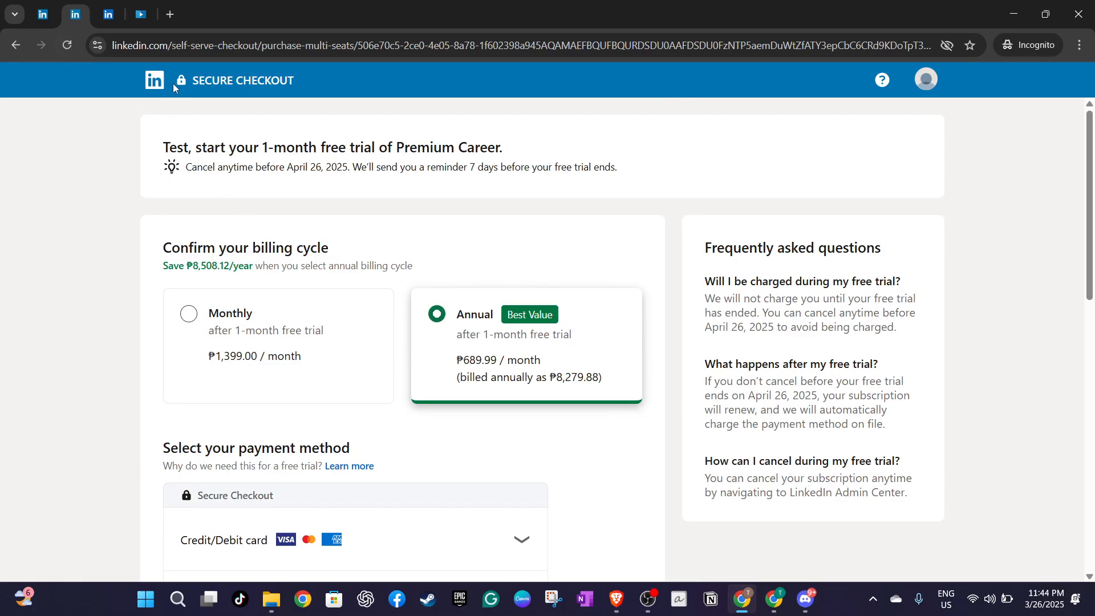